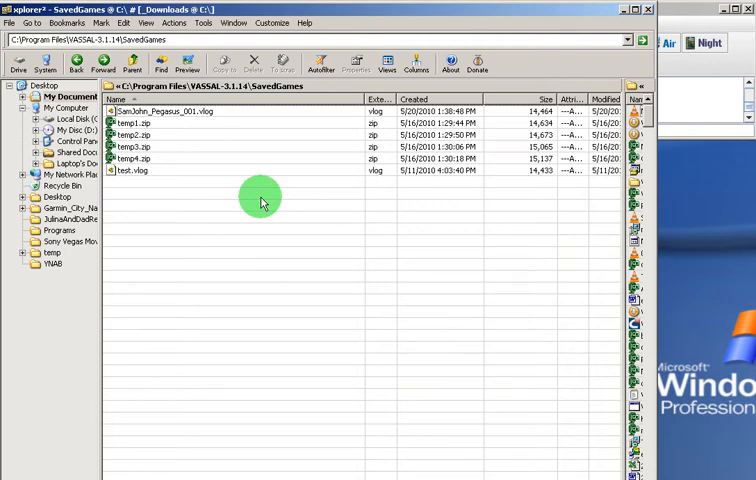
pyautogui.moveTo(237, 177)
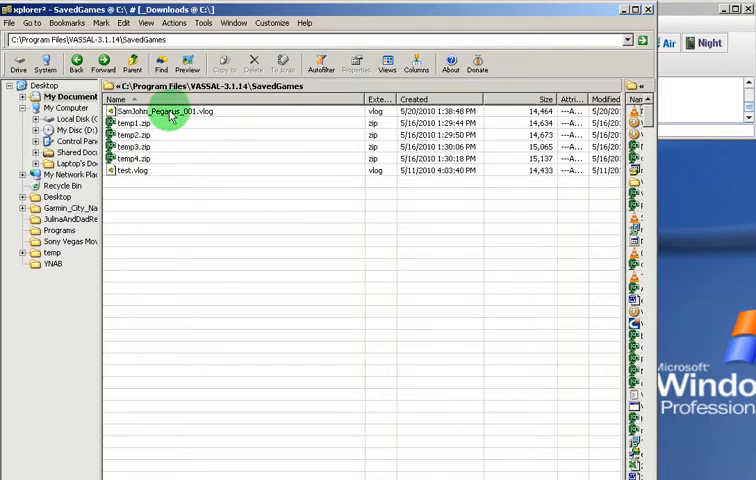
pyautogui.moveTo(150, 124)
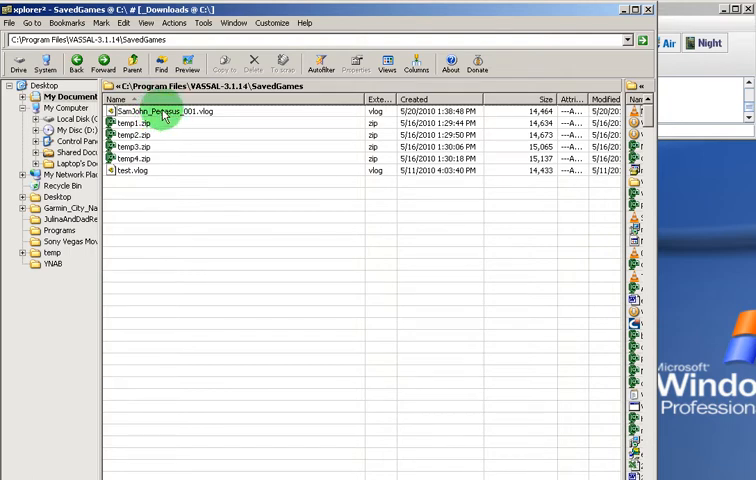
# Open the opponent's Pegasus Bridge log and zoom the board to Fit Visible
pyautogui.click(175, 111)
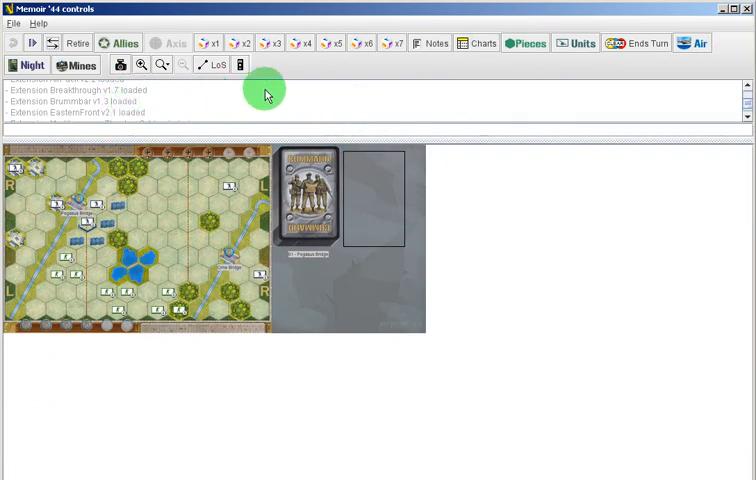
pyautogui.click(160, 65)
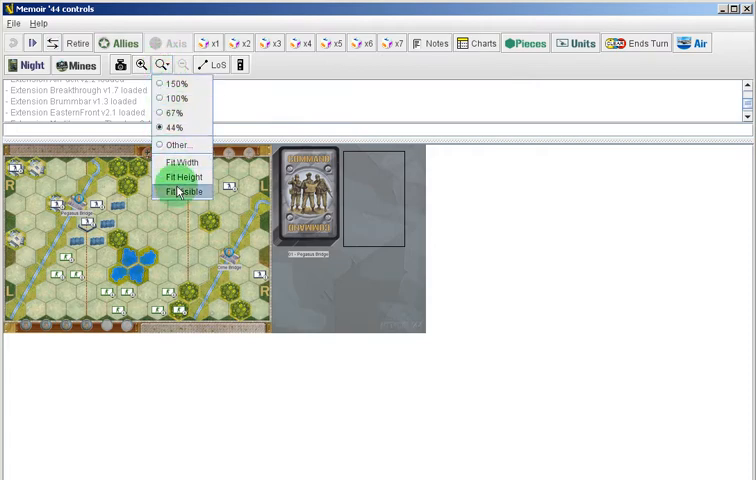
pyautogui.click(184, 177)
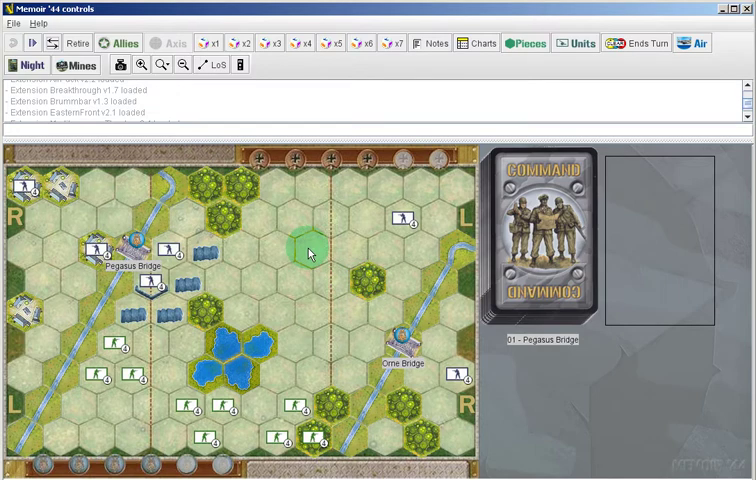
pyautogui.moveTo(248, 227)
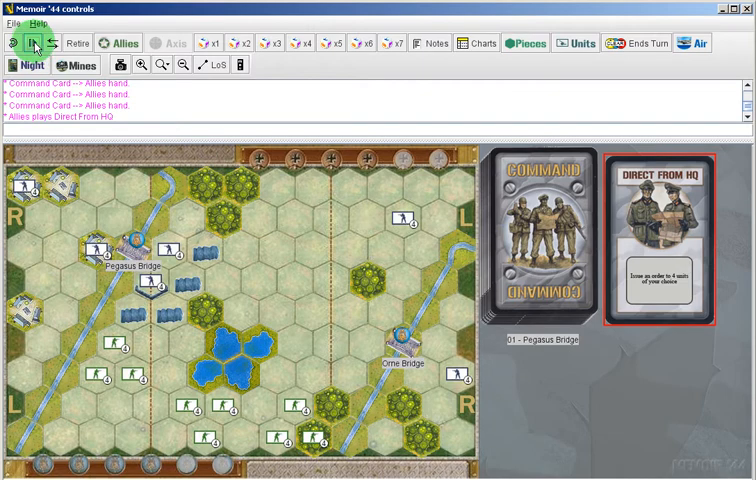
pyautogui.moveTo(33, 43)
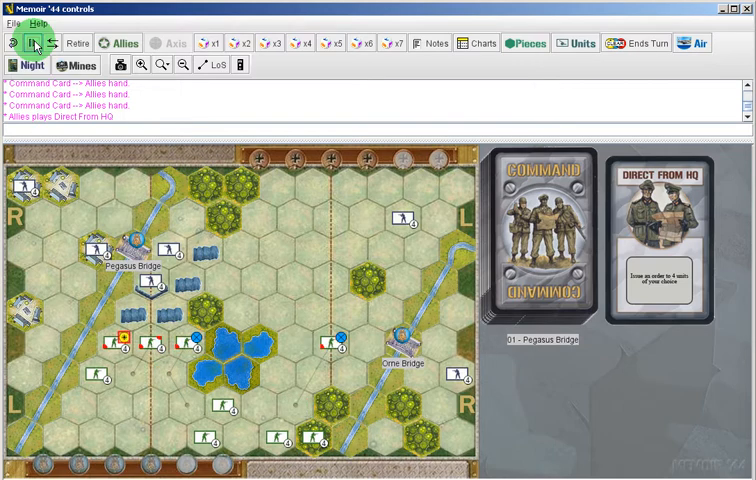
# Step forward through the log to replay Direct From HQ and the infantry advances
pyautogui.click(118, 345)
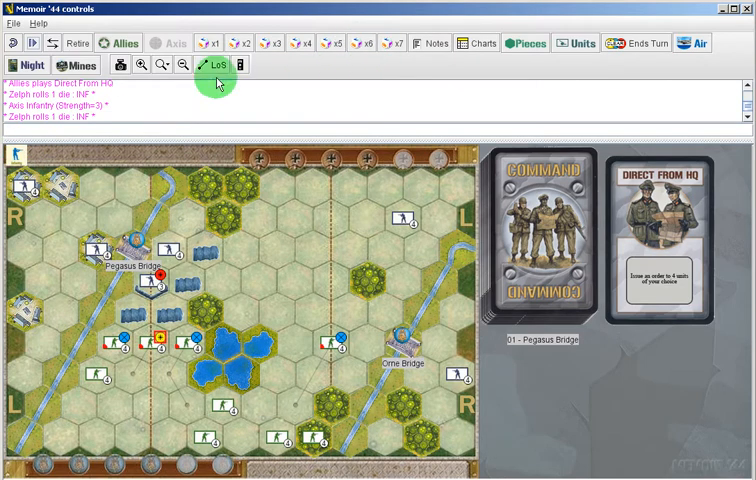
pyautogui.moveTo(33, 42)
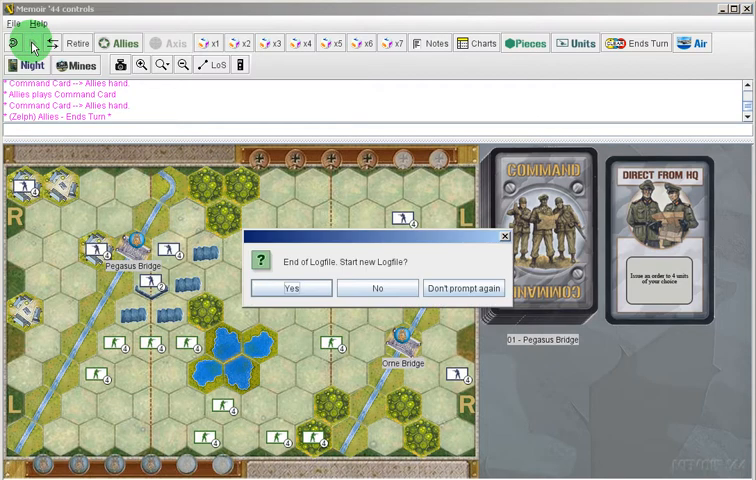
pyautogui.moveTo(40, 47)
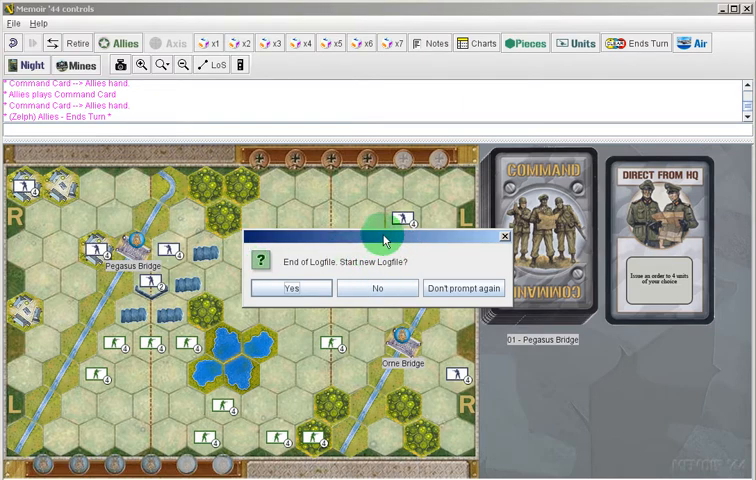
# Start a new log file and save it as SamJohn_Pegasus_002.vlog
pyautogui.click(377, 288)
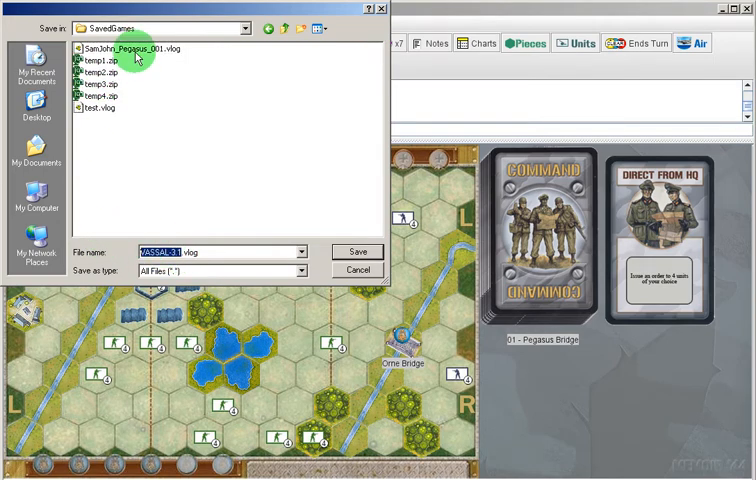
pyautogui.click(125, 48)
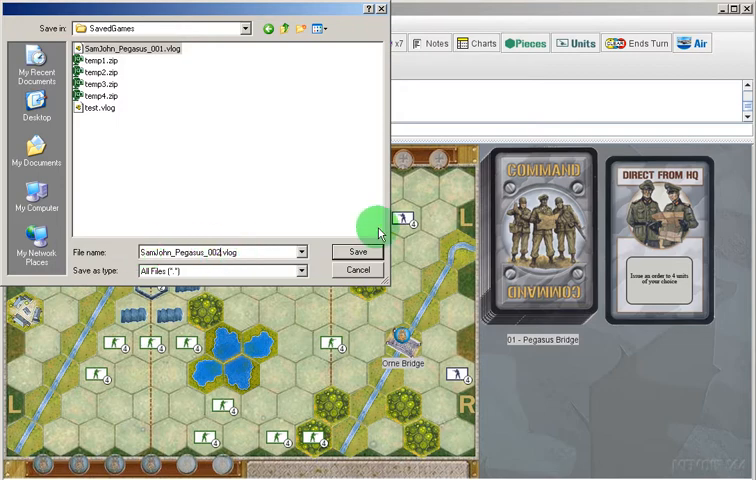
pyautogui.click(357, 251)
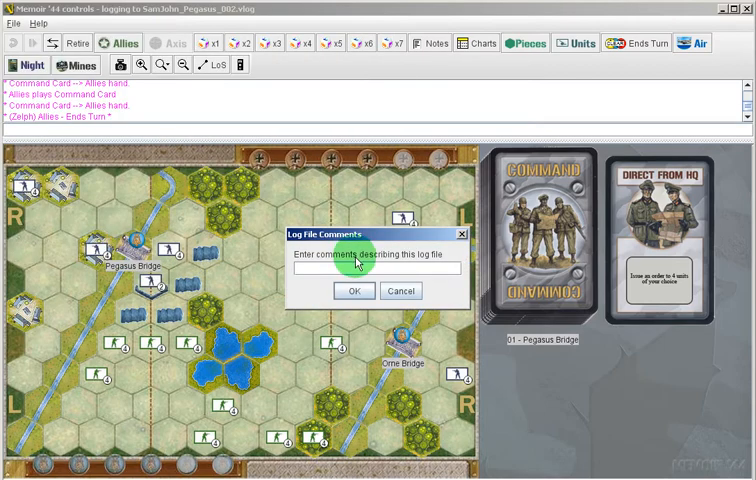